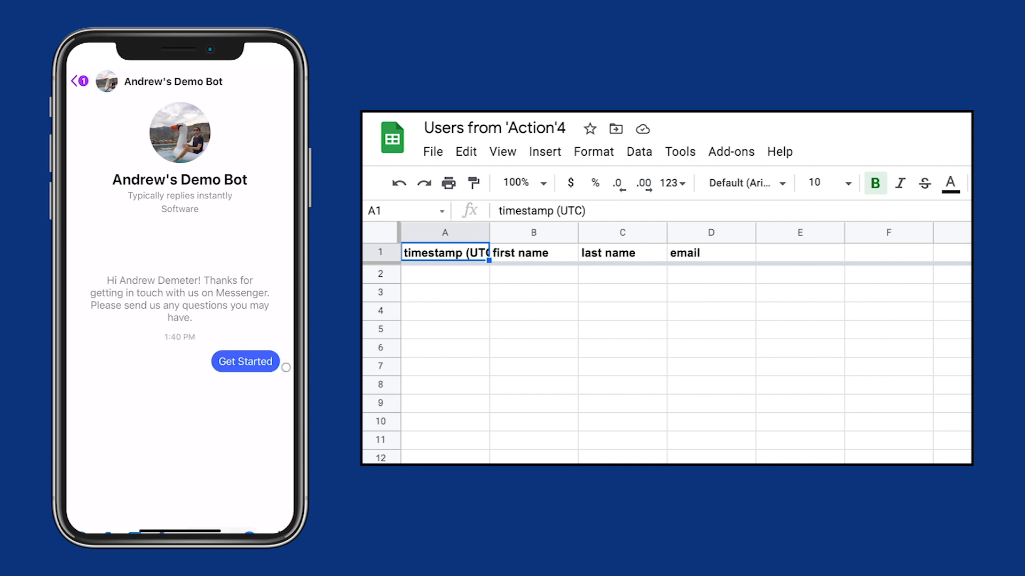
Reply to the bot with the email address 'demete…' and send it.
text(demete)
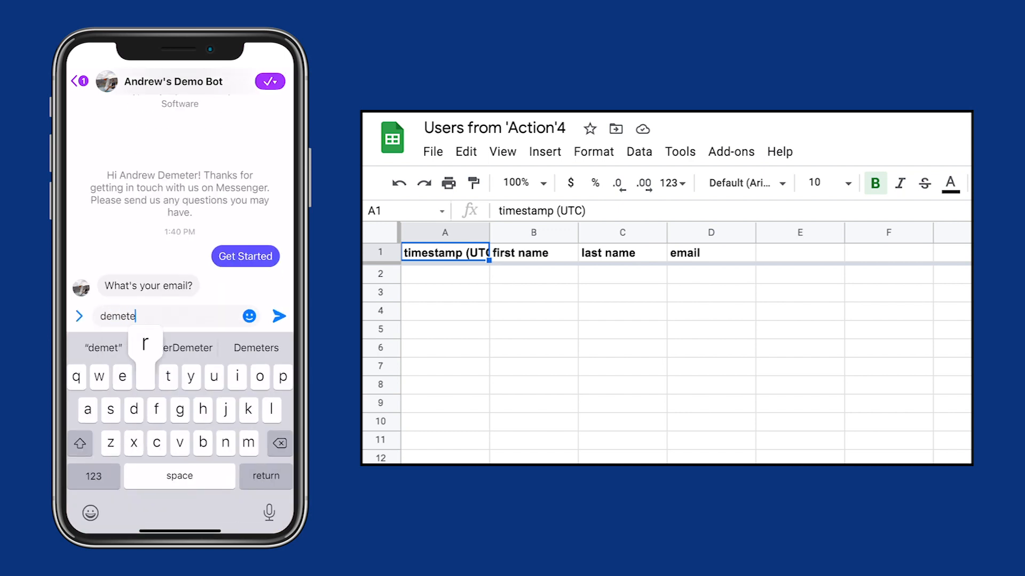
click(279, 316)
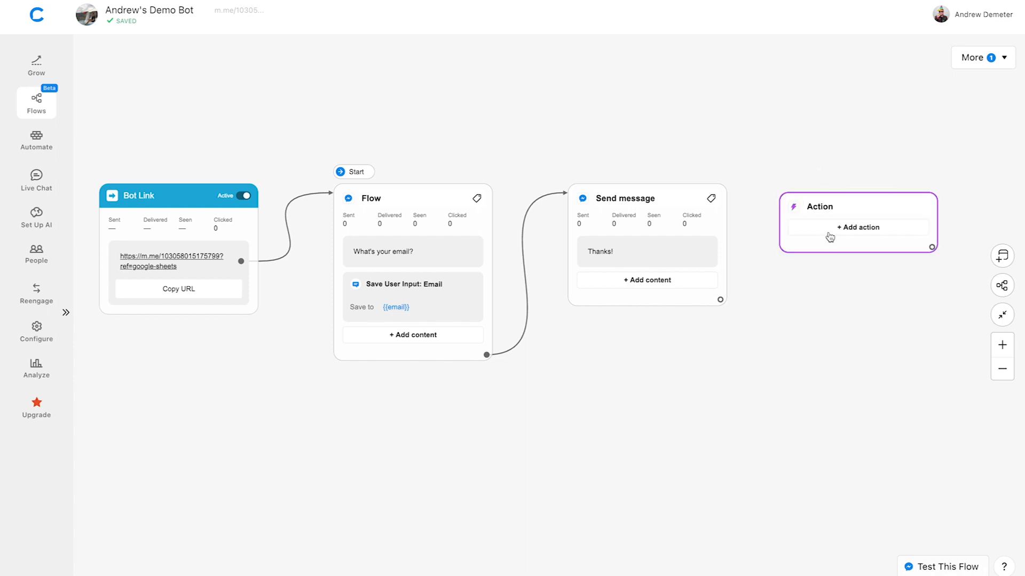
Add a Send Data to Google Sheets action targeting the 'Users from 'Action'4' sheet.
click(856, 226)
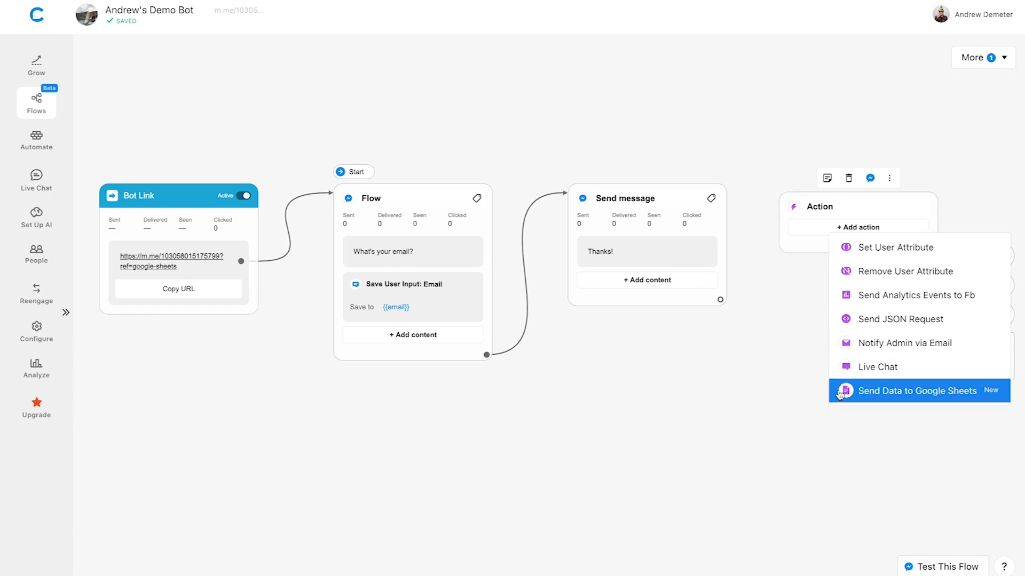
click(917, 391)
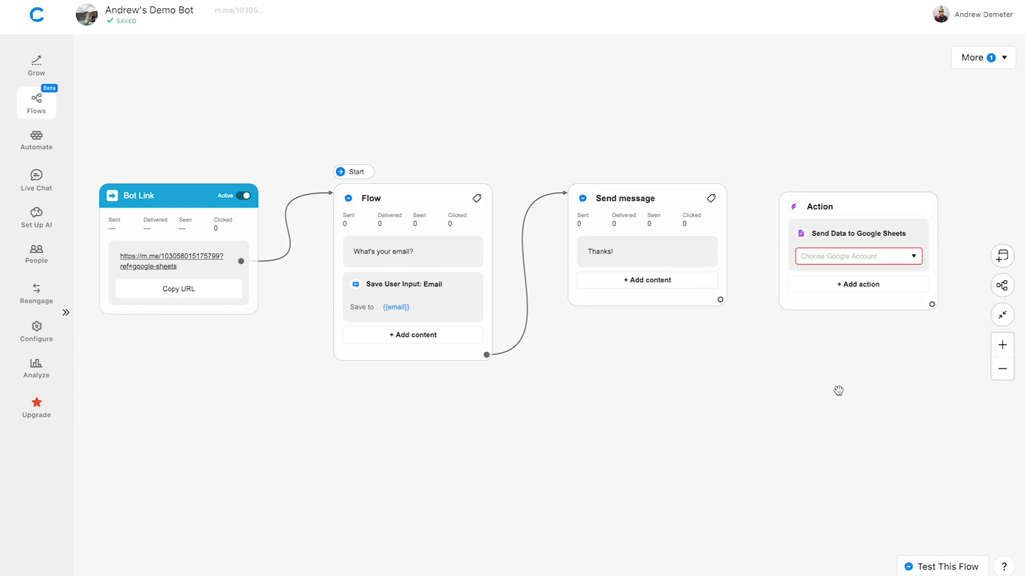
click(857, 256)
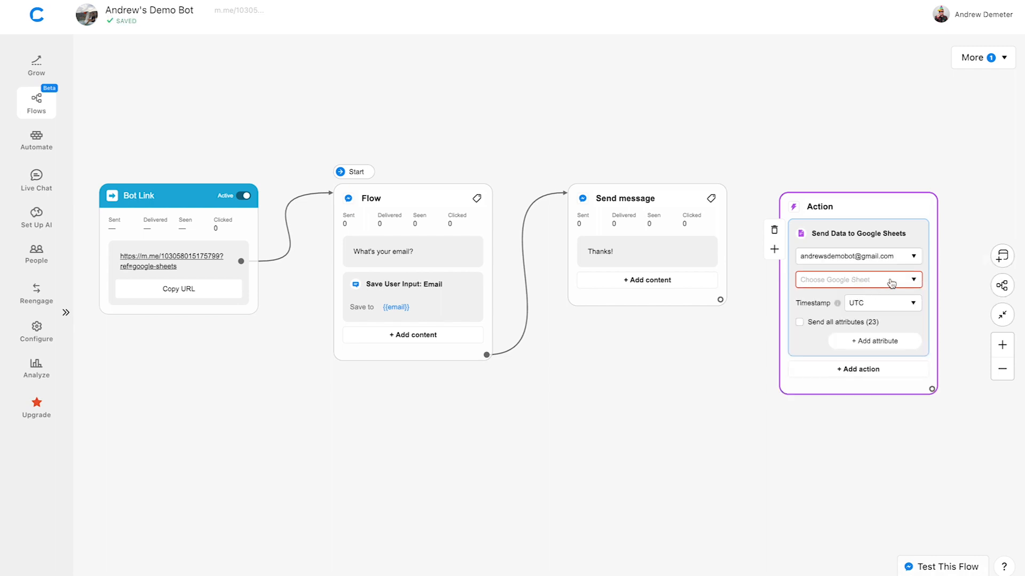
click(856, 279)
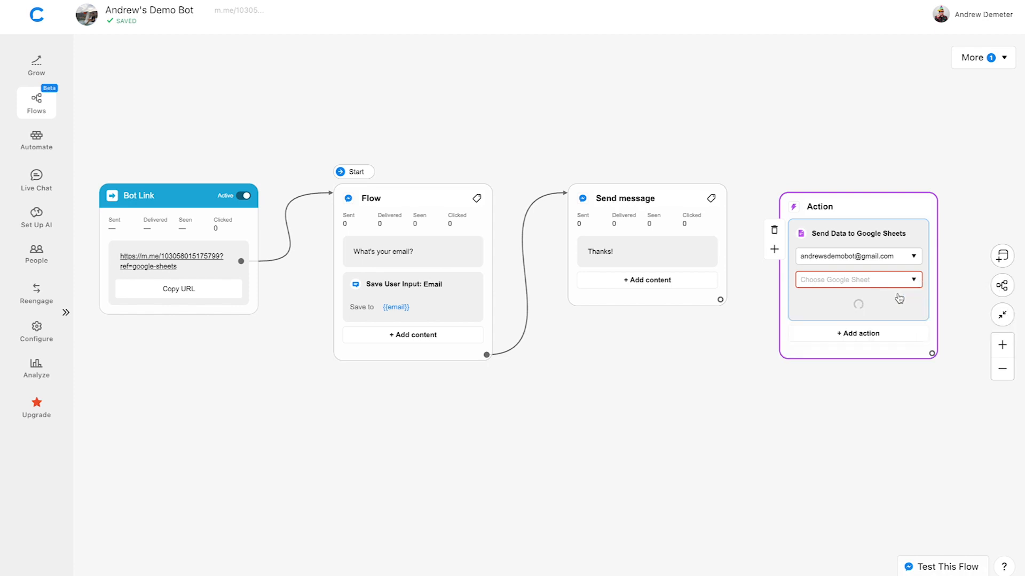
click(858, 280)
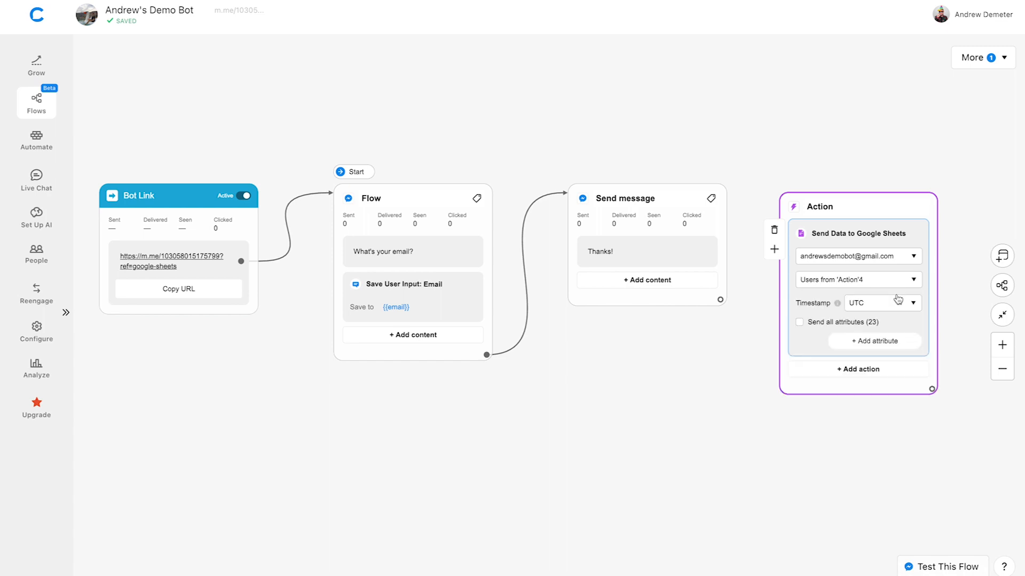
Set timestamps to Bot (GMT+00:00) and add first name, last name, email attributes.
click(882, 302)
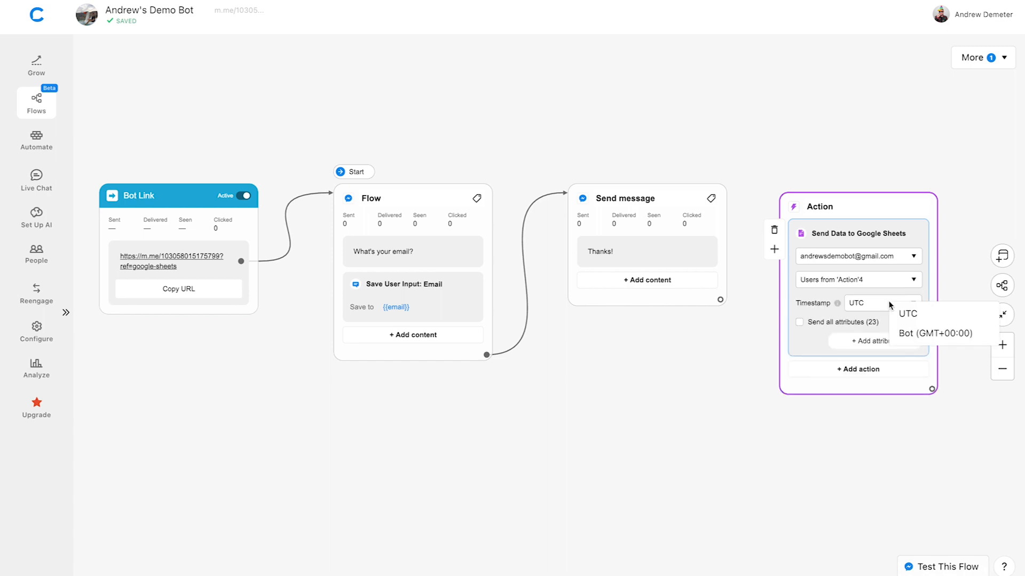
click(935, 333)
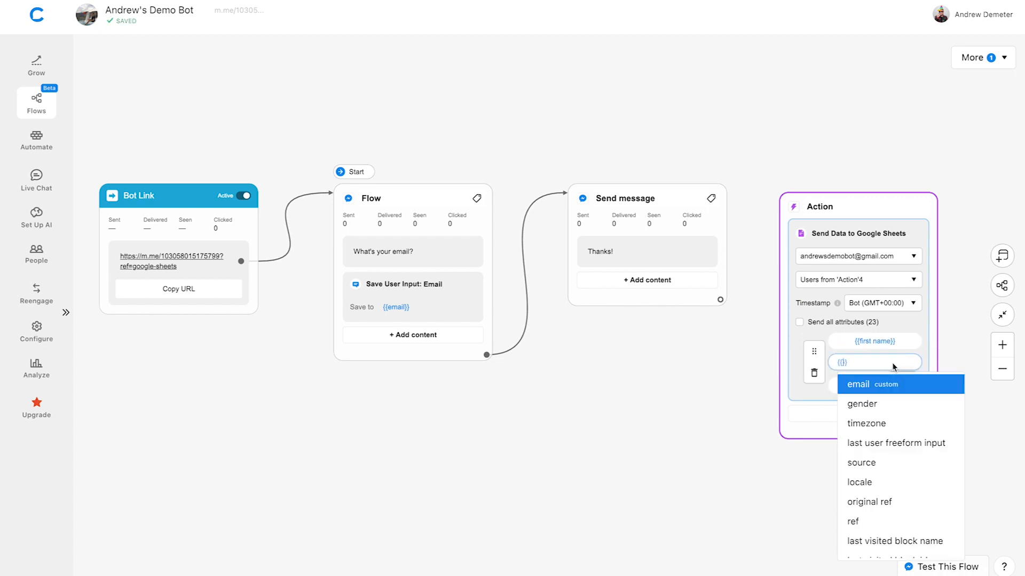
text(last)
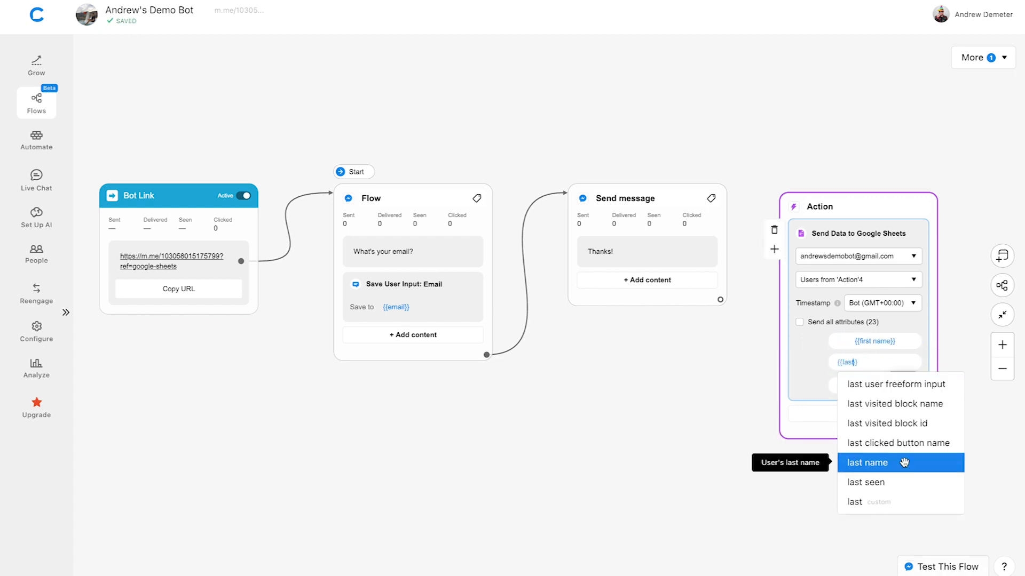
click(867, 463)
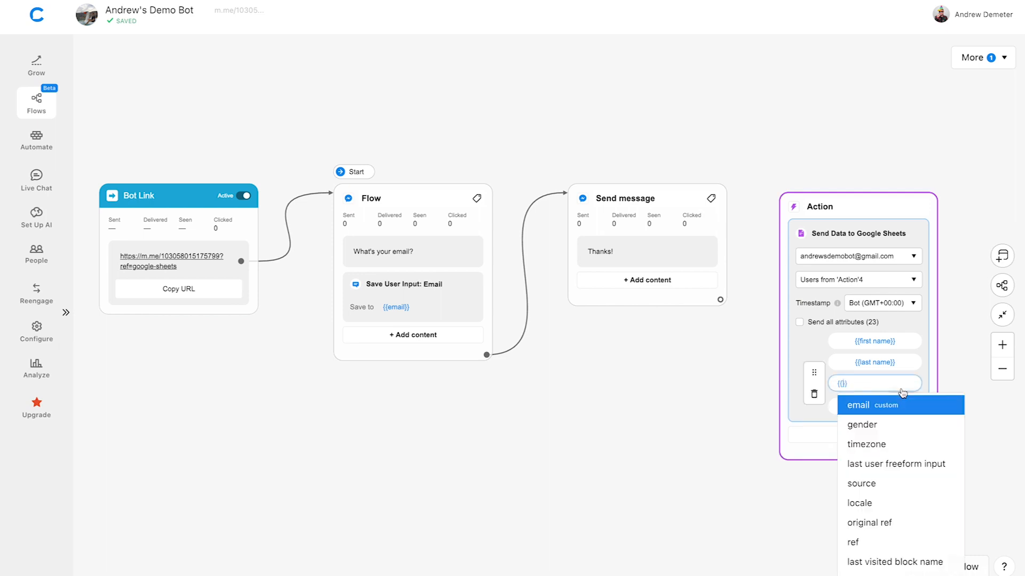
click(858, 404)
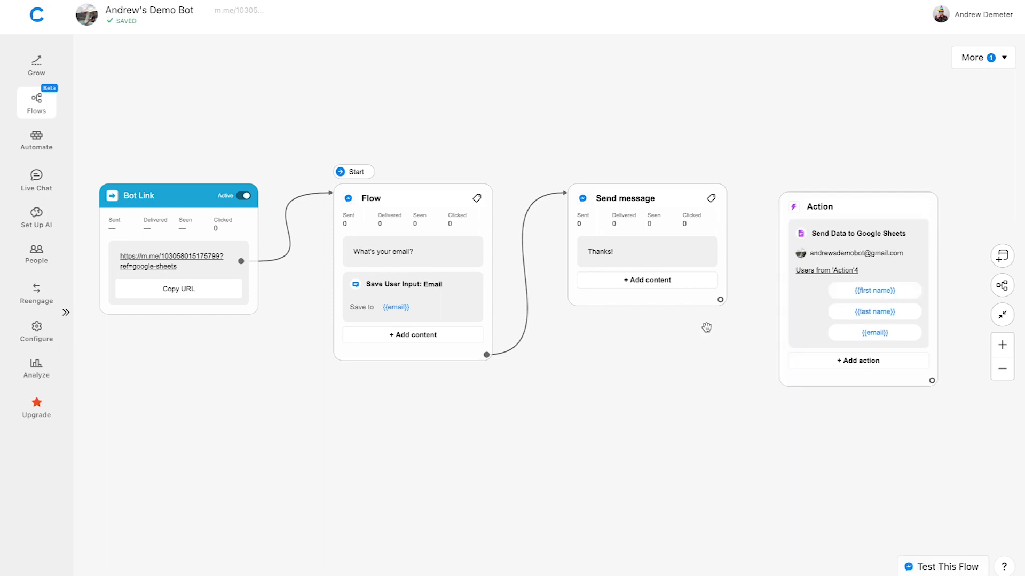
click(858, 207)
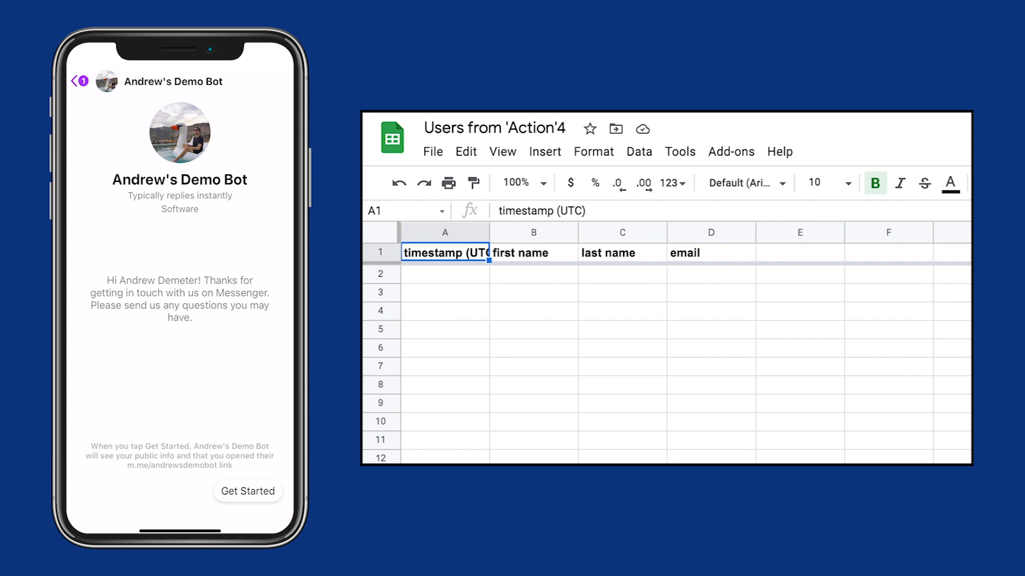
Tap Get Started in the demo bot chat to rerun the flow.
click(247, 491)
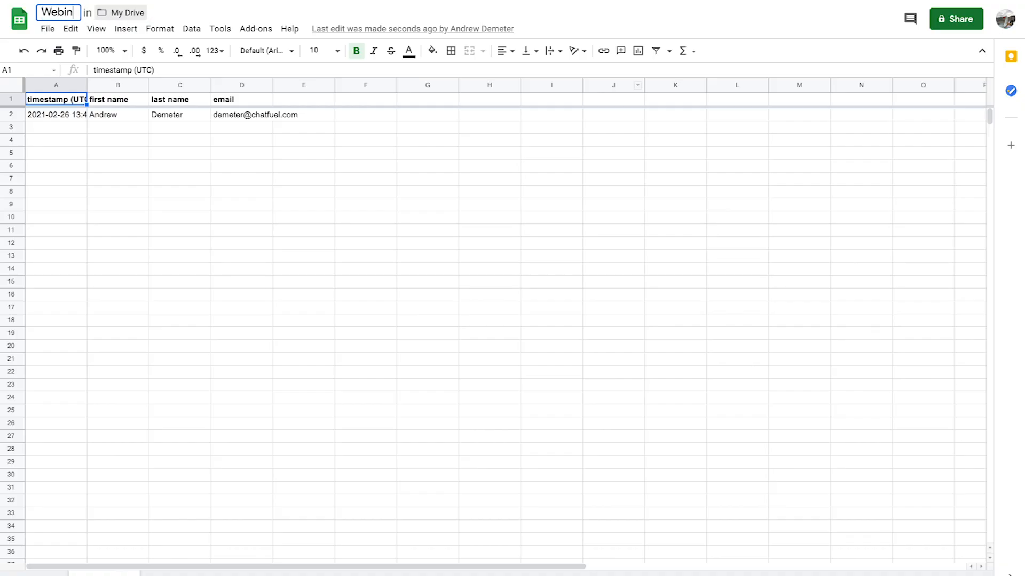
Rename the spreadsheet to 'Webinar Leads' and bring up its Share options.
text(Webinar Leads)
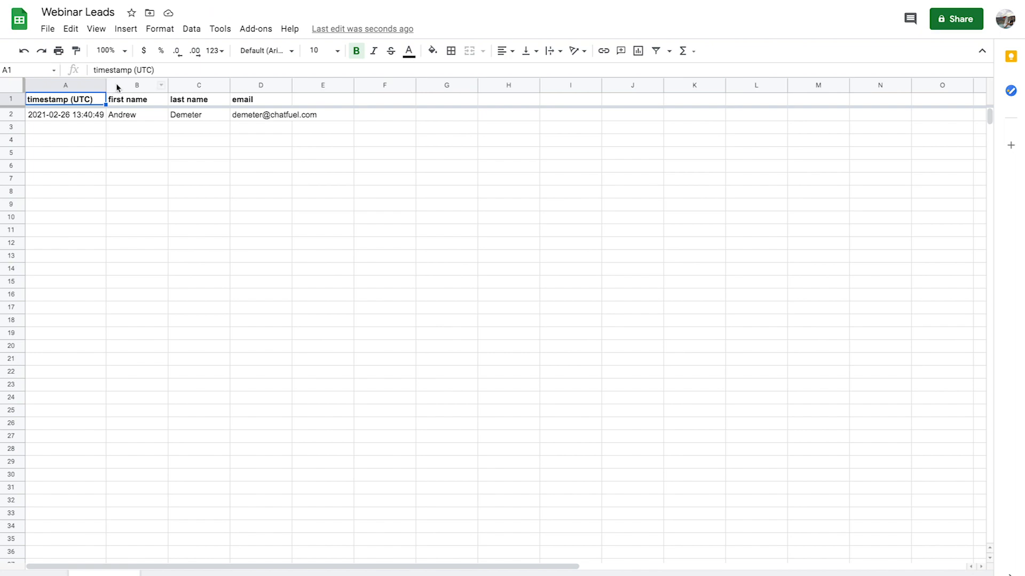
click(955, 18)
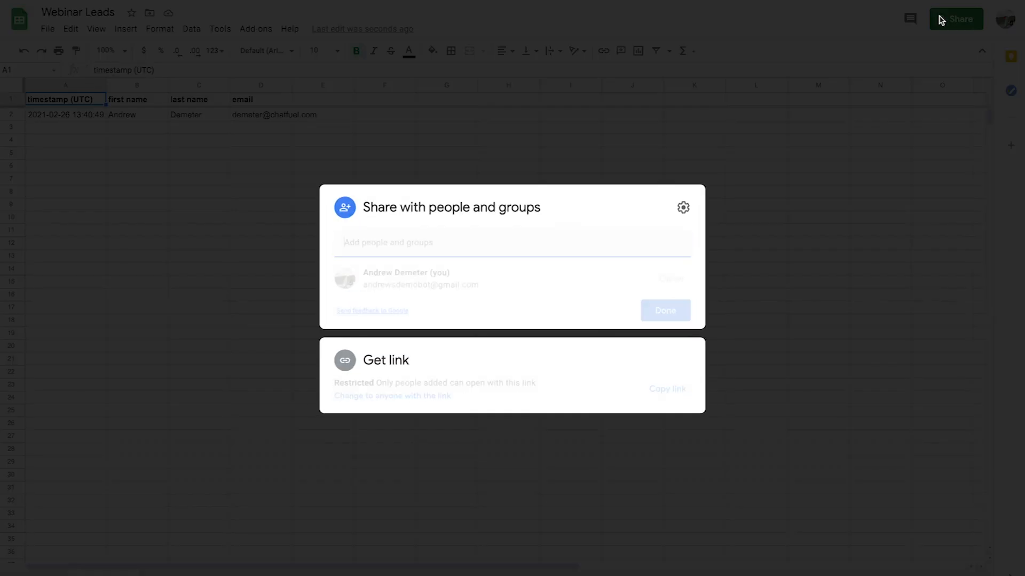